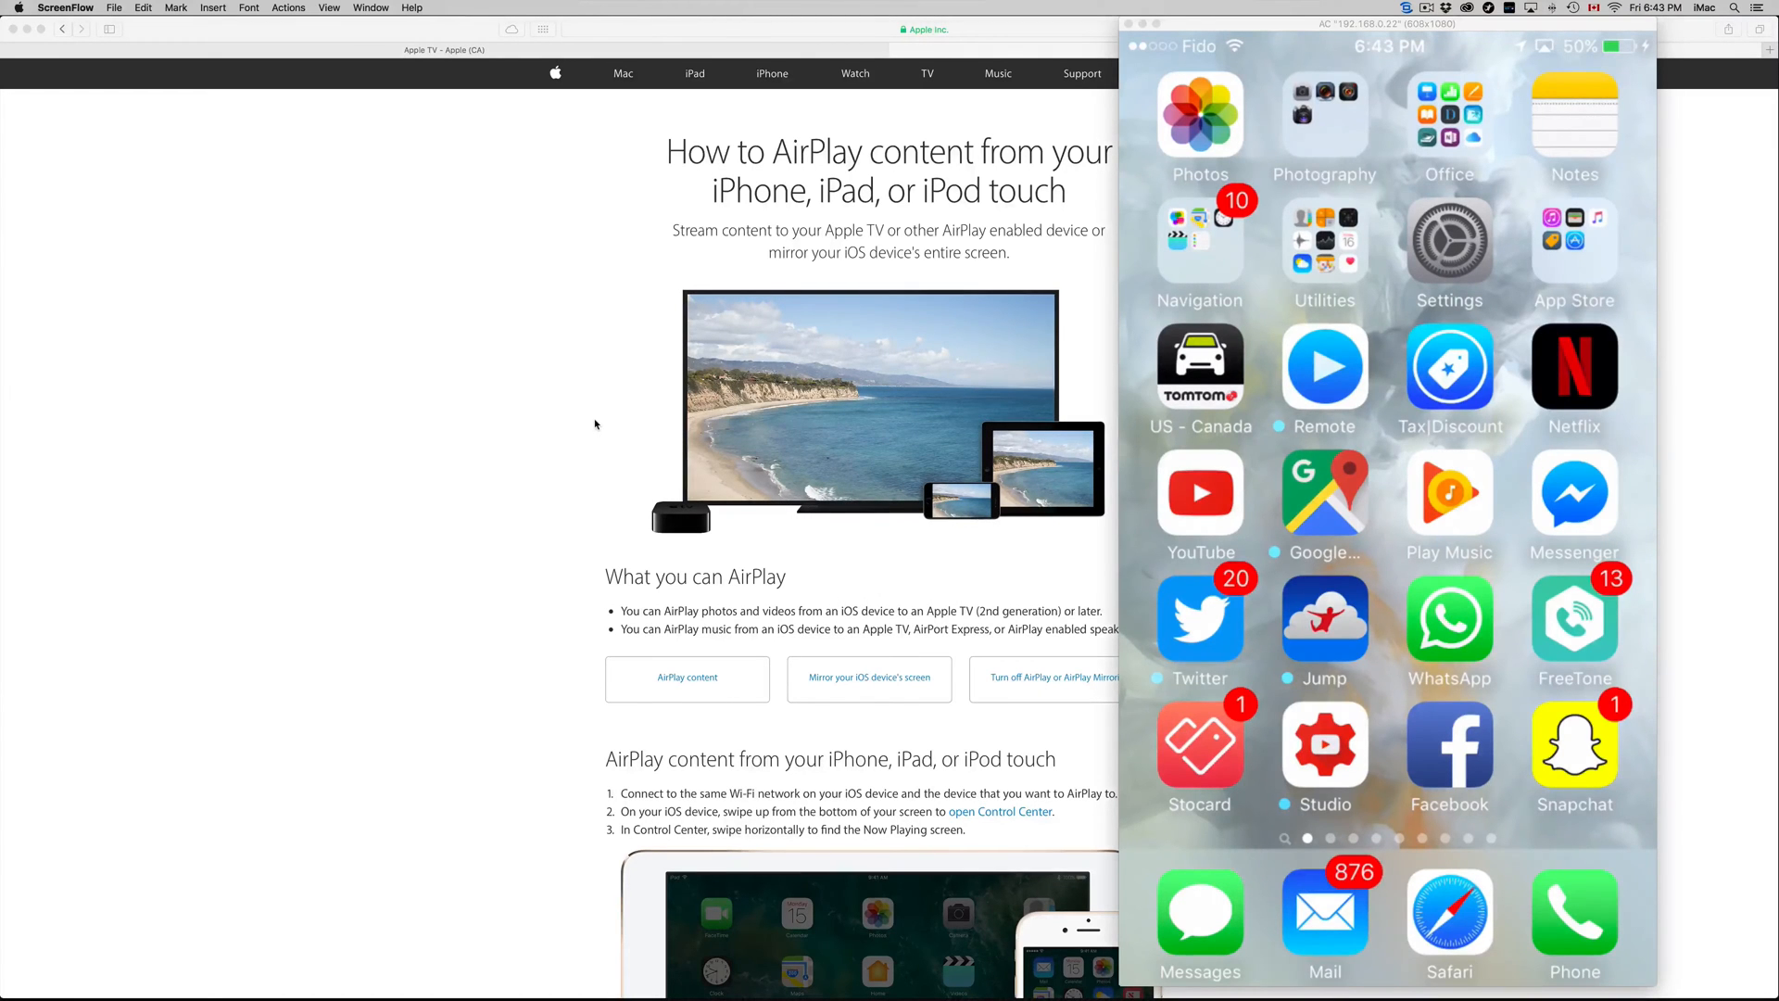
Swipe the mirrored iPhone to a later home page and scroll the support page to mirroring
{"action": "scroll", "scroll_direction": "left", "scroll_amount": 3}
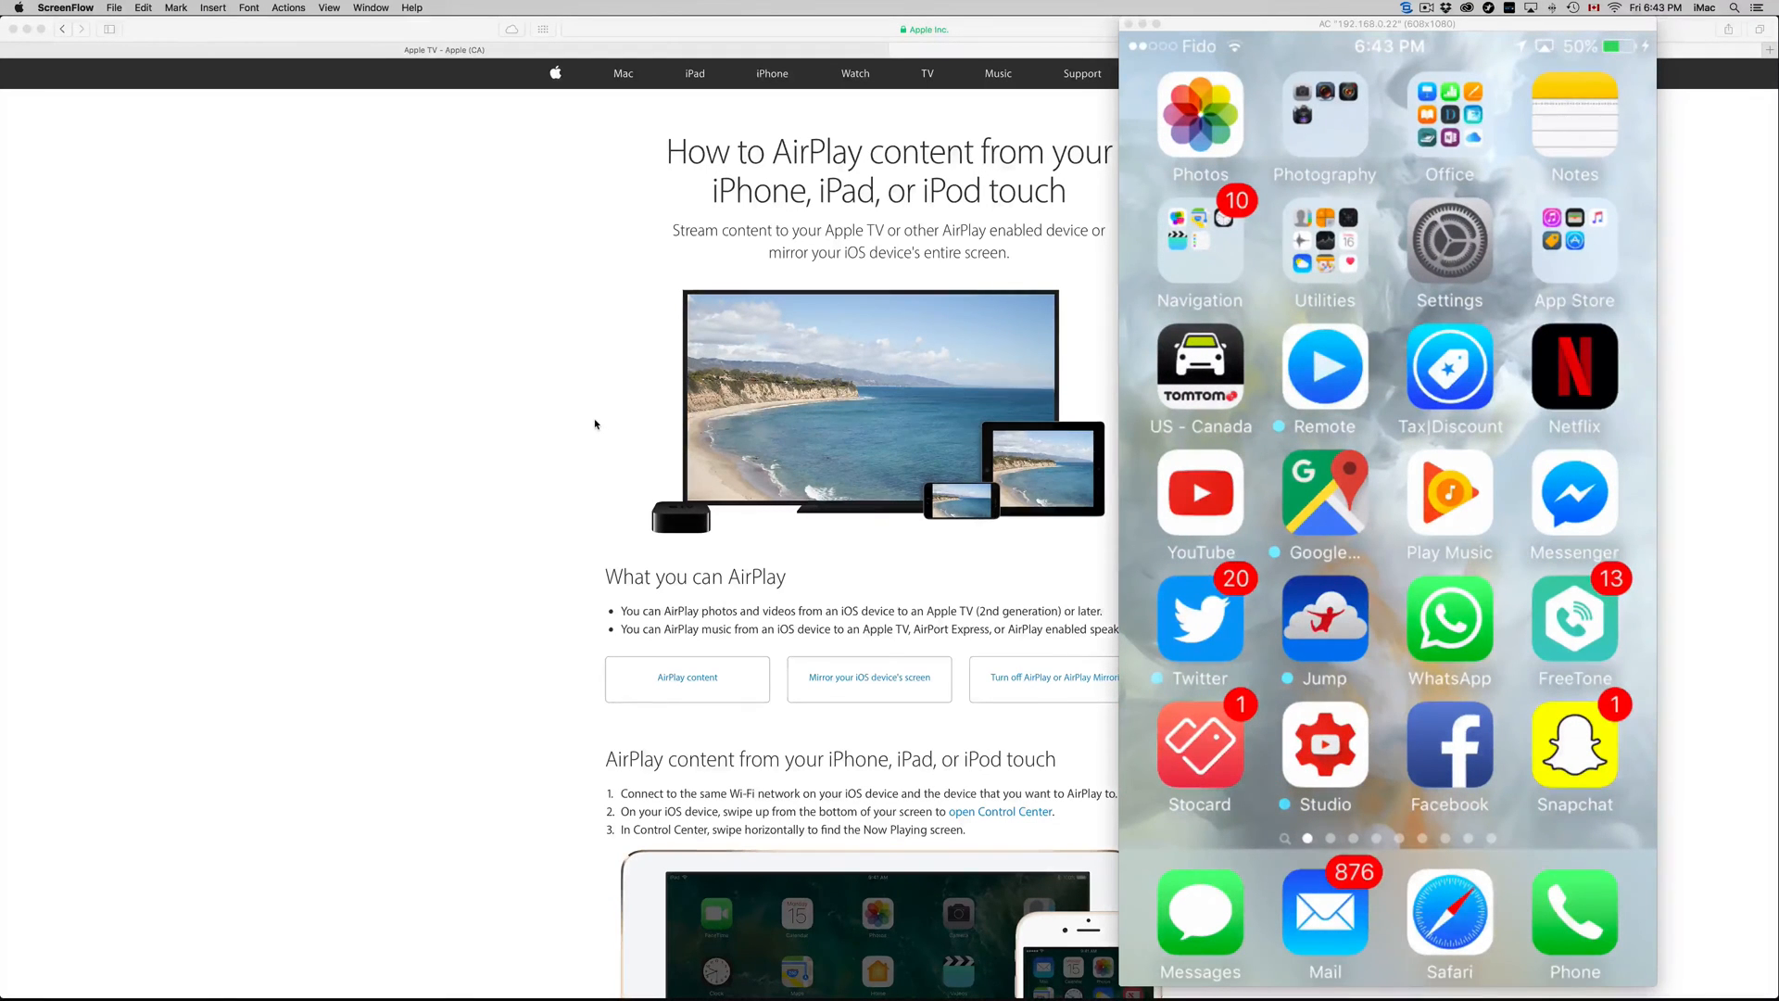
{"action": "scroll", "scroll_direction": "down", "scroll_amount": 3}
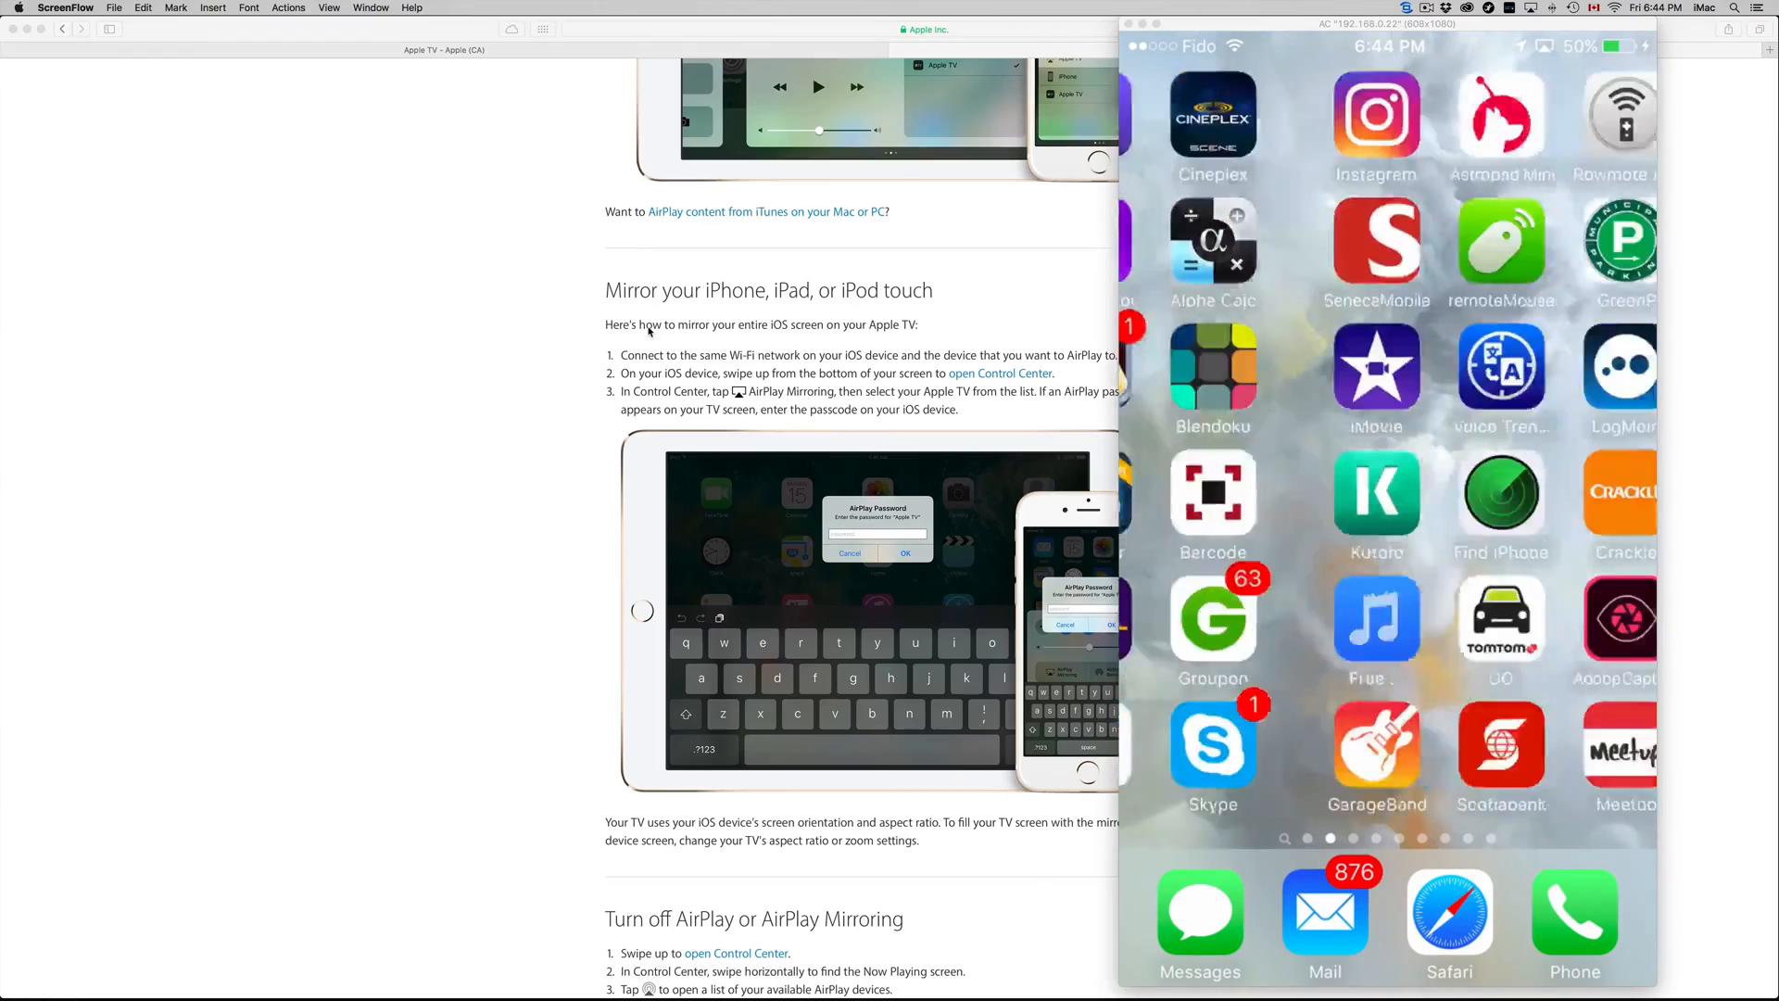
Swipe the mirrored iPhone back through its home pages and open Control Center
{"action": "scroll", "scroll_direction": "left", "scroll_amount": 3}
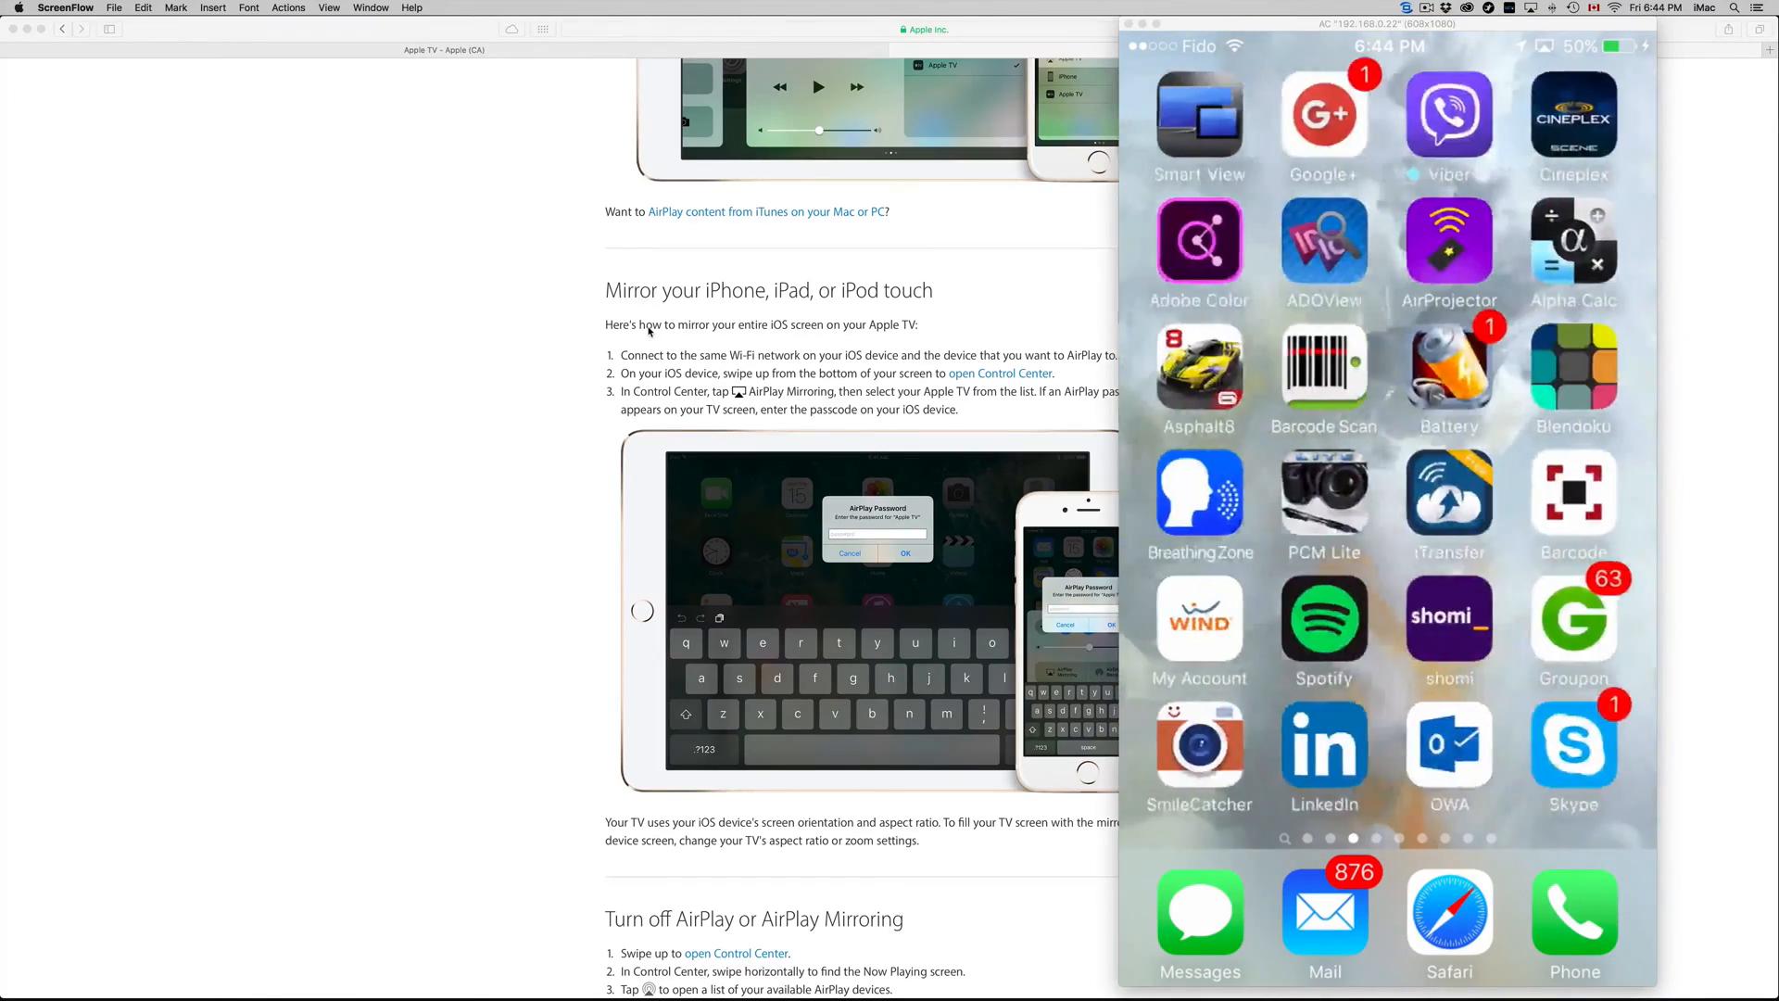
{"action": "scroll", "scroll_direction": "left", "scroll_amount": 3}
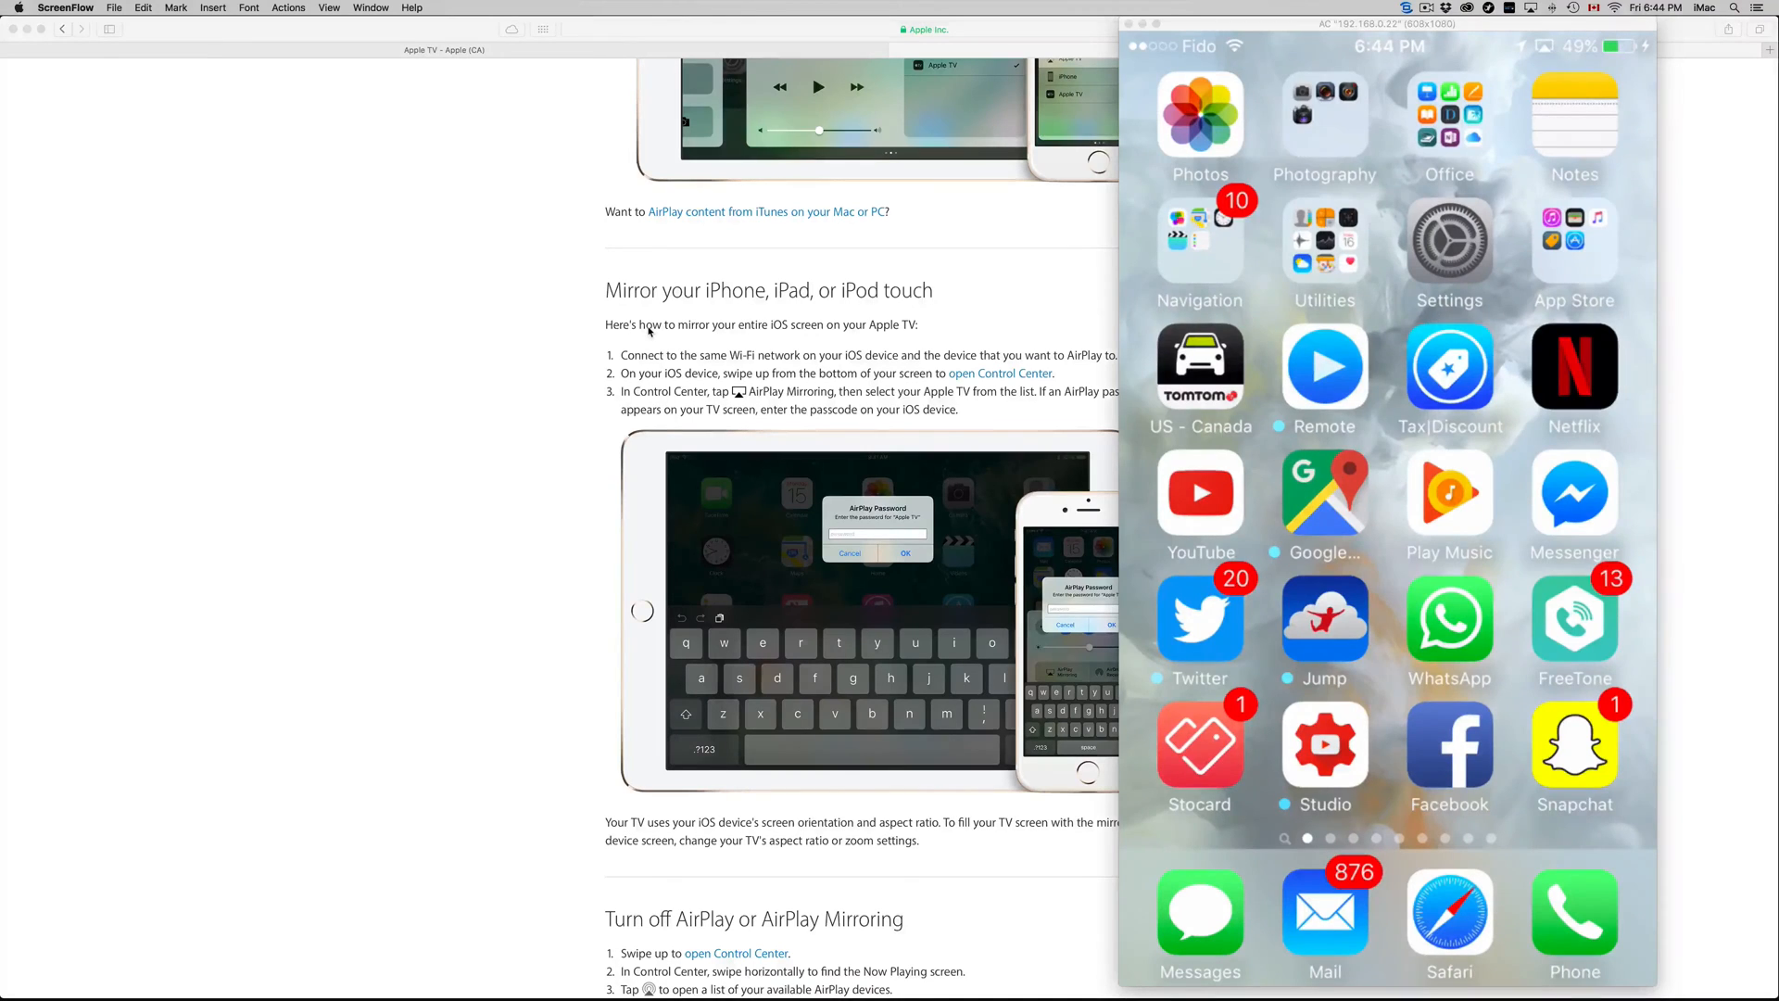
{"action": "scroll", "scroll_direction": "left", "scroll_amount": 3}
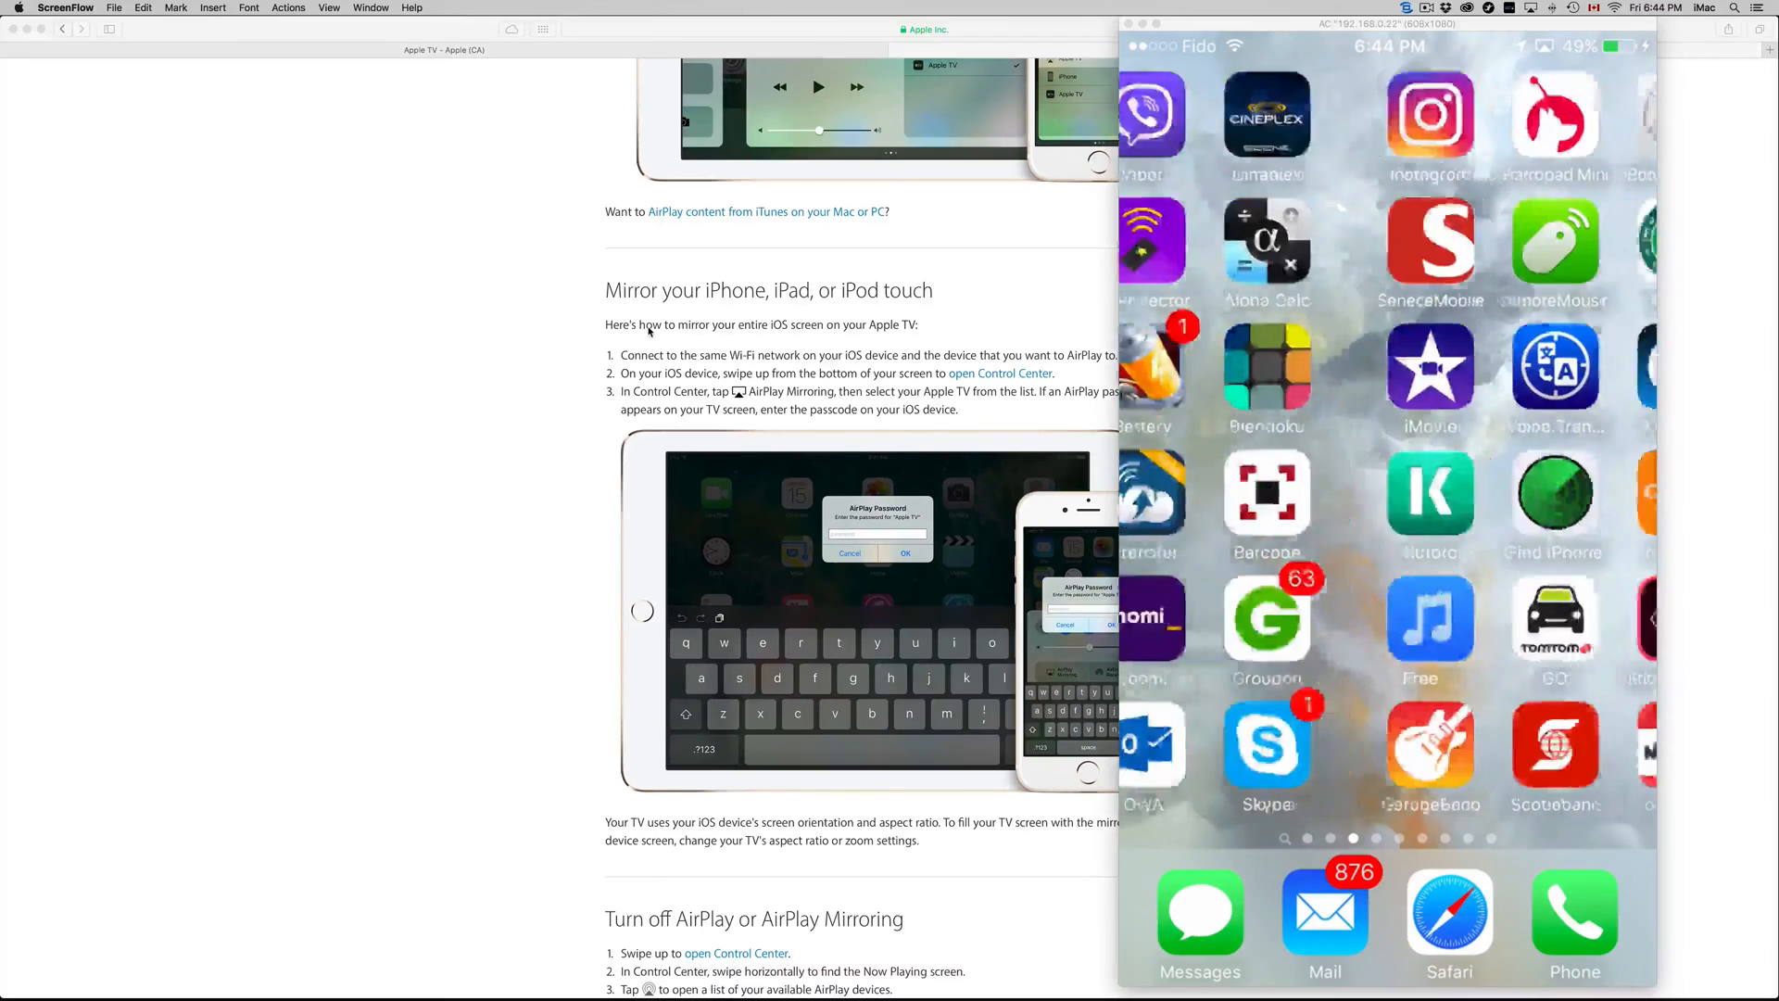
{"action": "scroll", "scroll_direction": "left", "scroll_amount": 3}
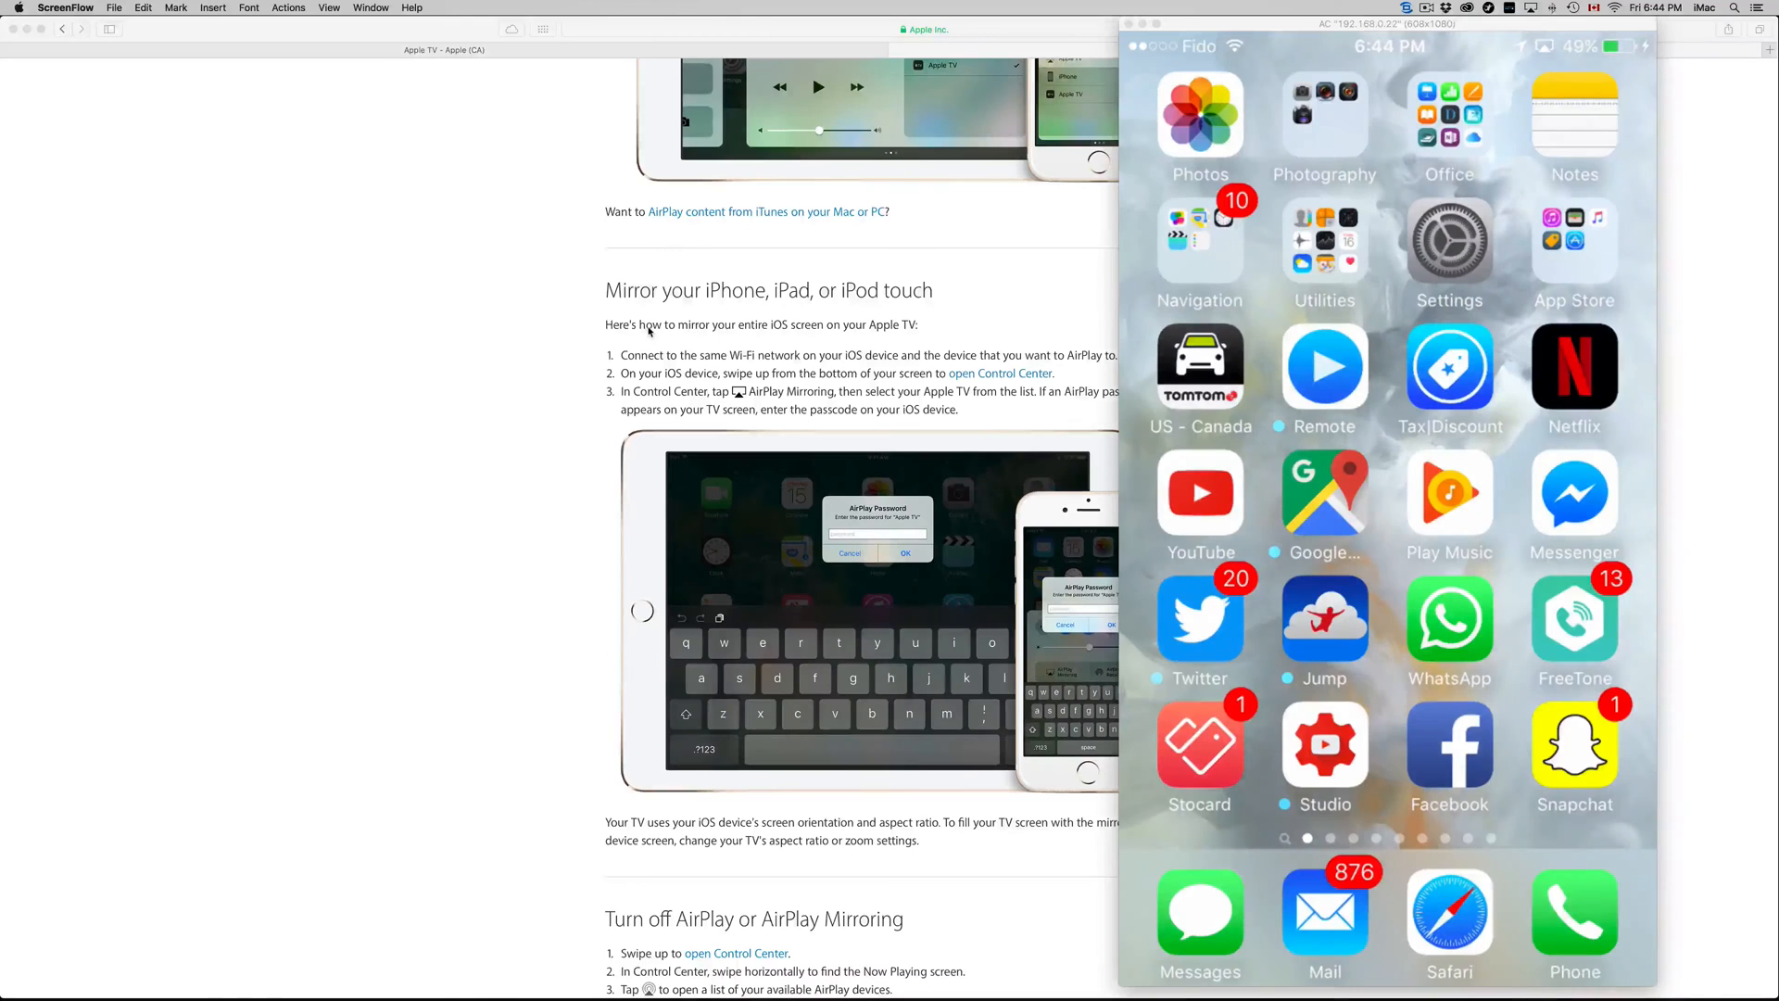
{"action": "left_click", "coordinate": [1450, 911]}
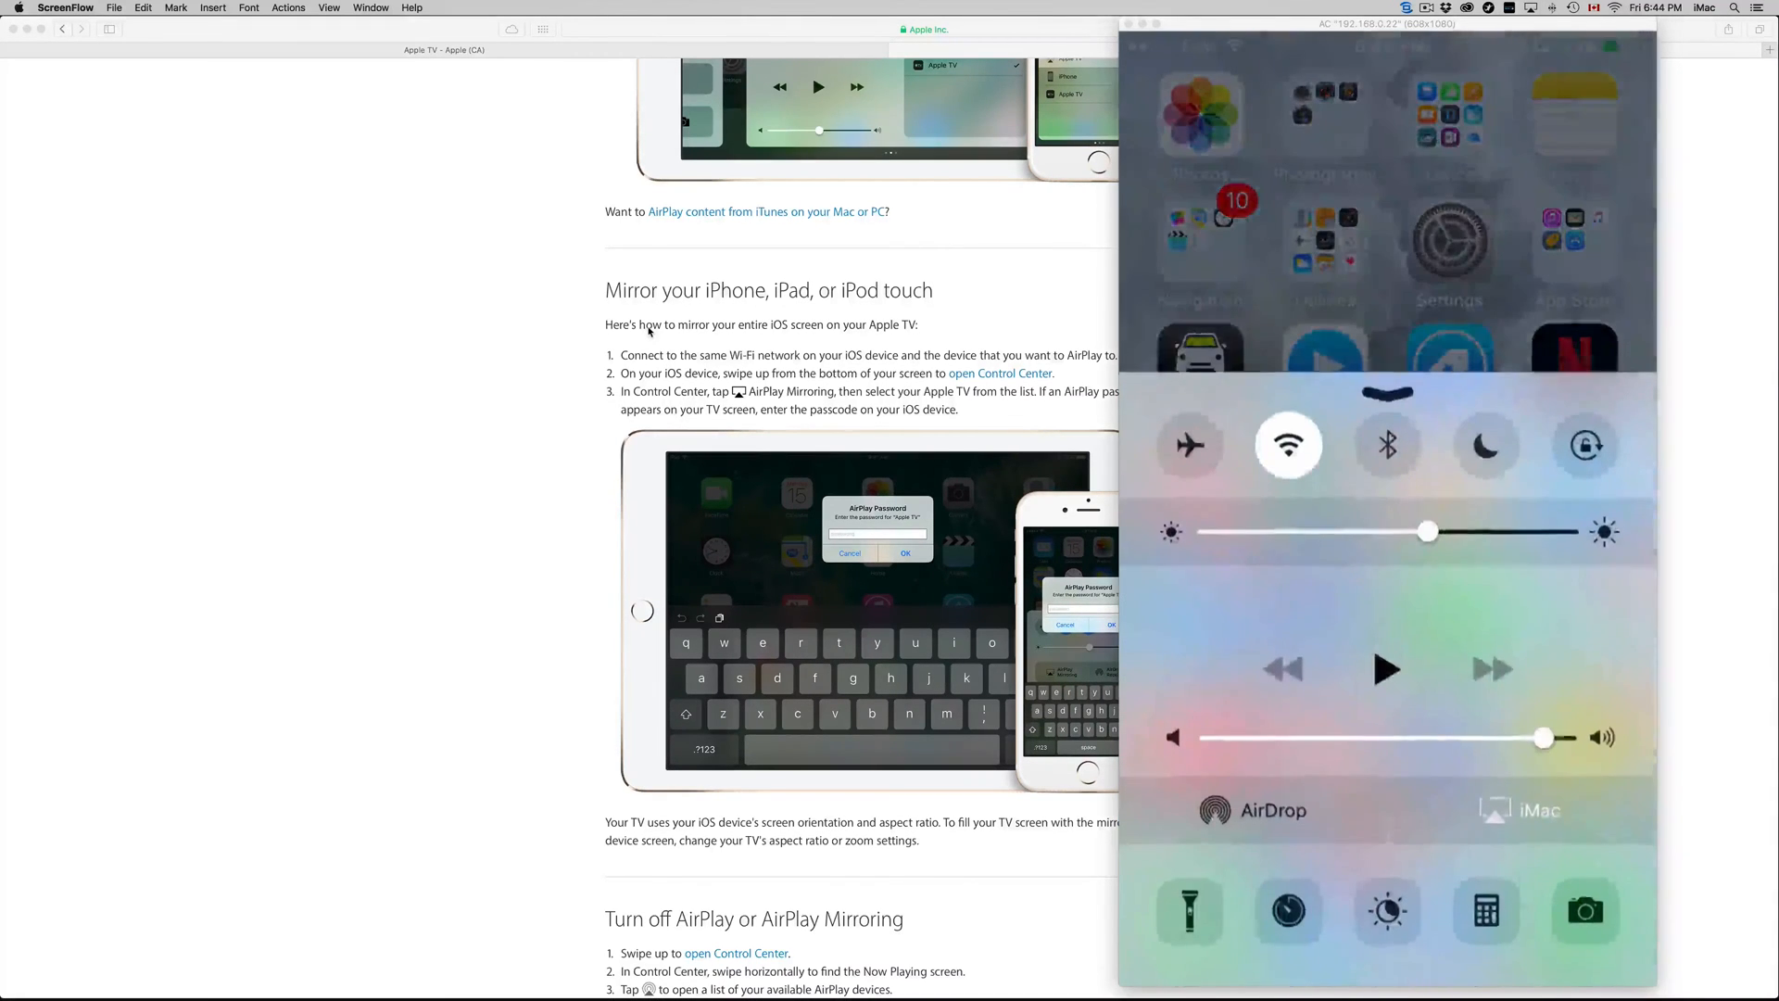
Open the AirPlay device list showing iMac checked and Mirroring on
{"action": "left_click", "coordinate": [1520, 809]}
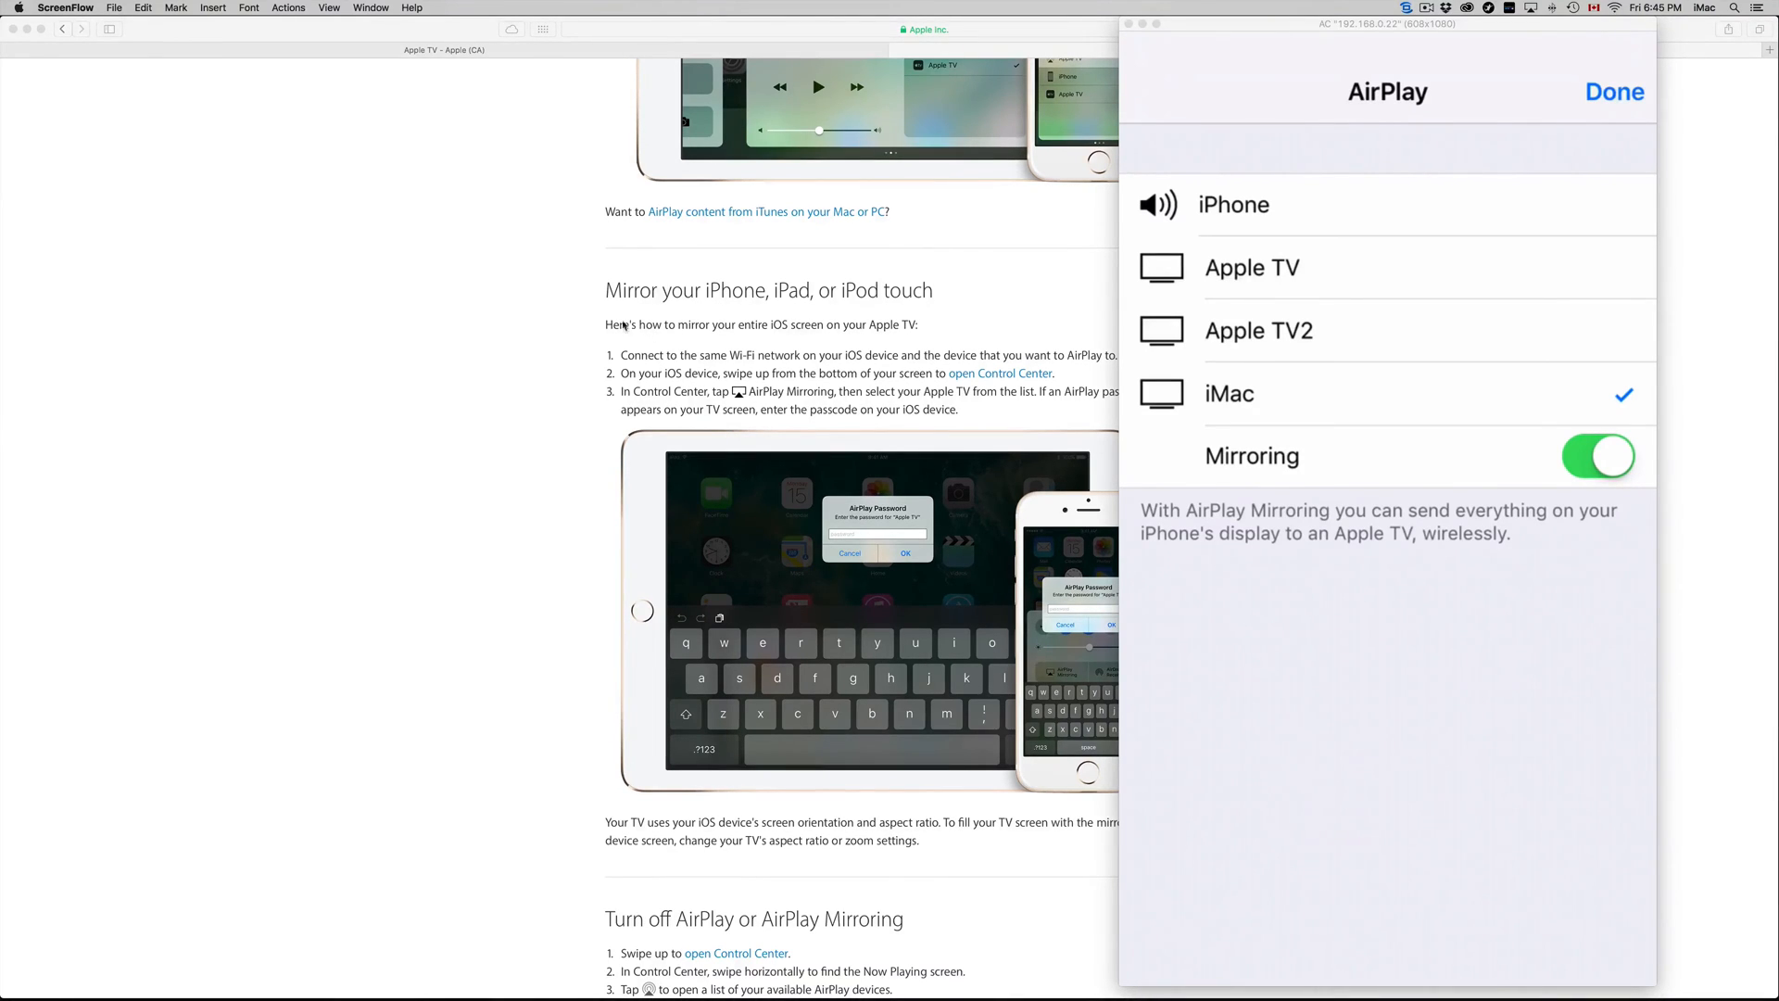
{"action": "mouse_move", "coordinate": [1248, 296]}
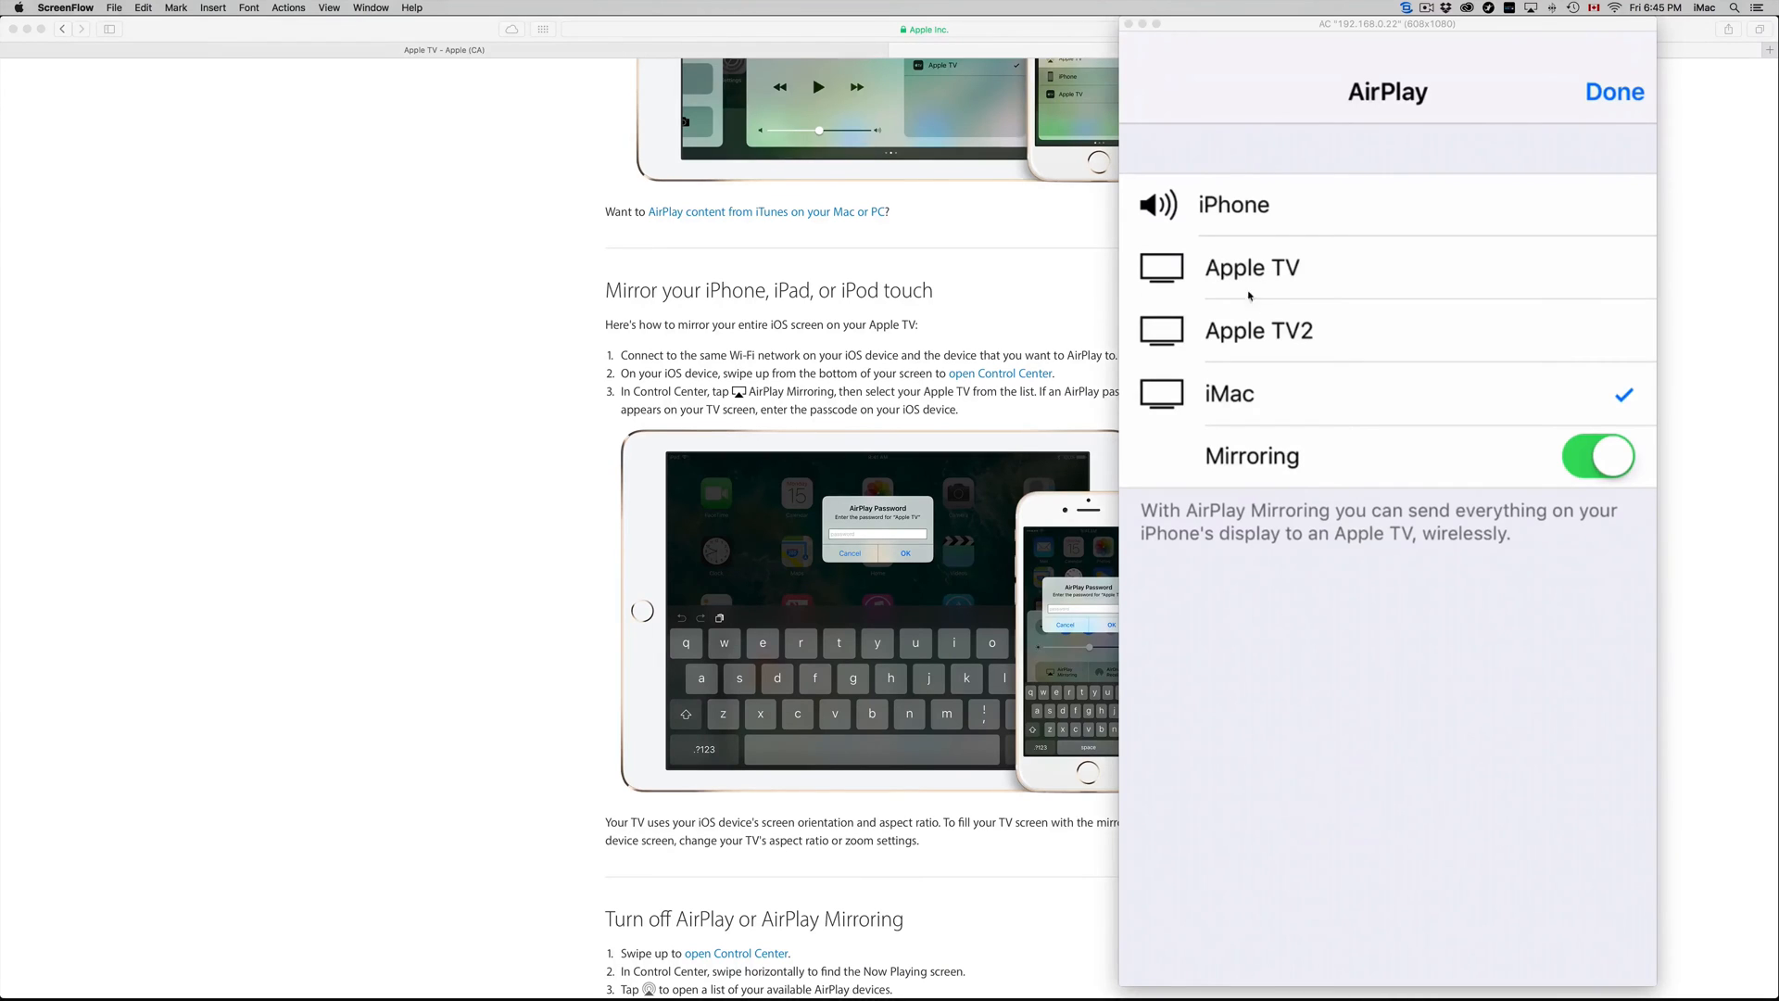
{"action": "mouse_move", "coordinate": [1279, 338]}
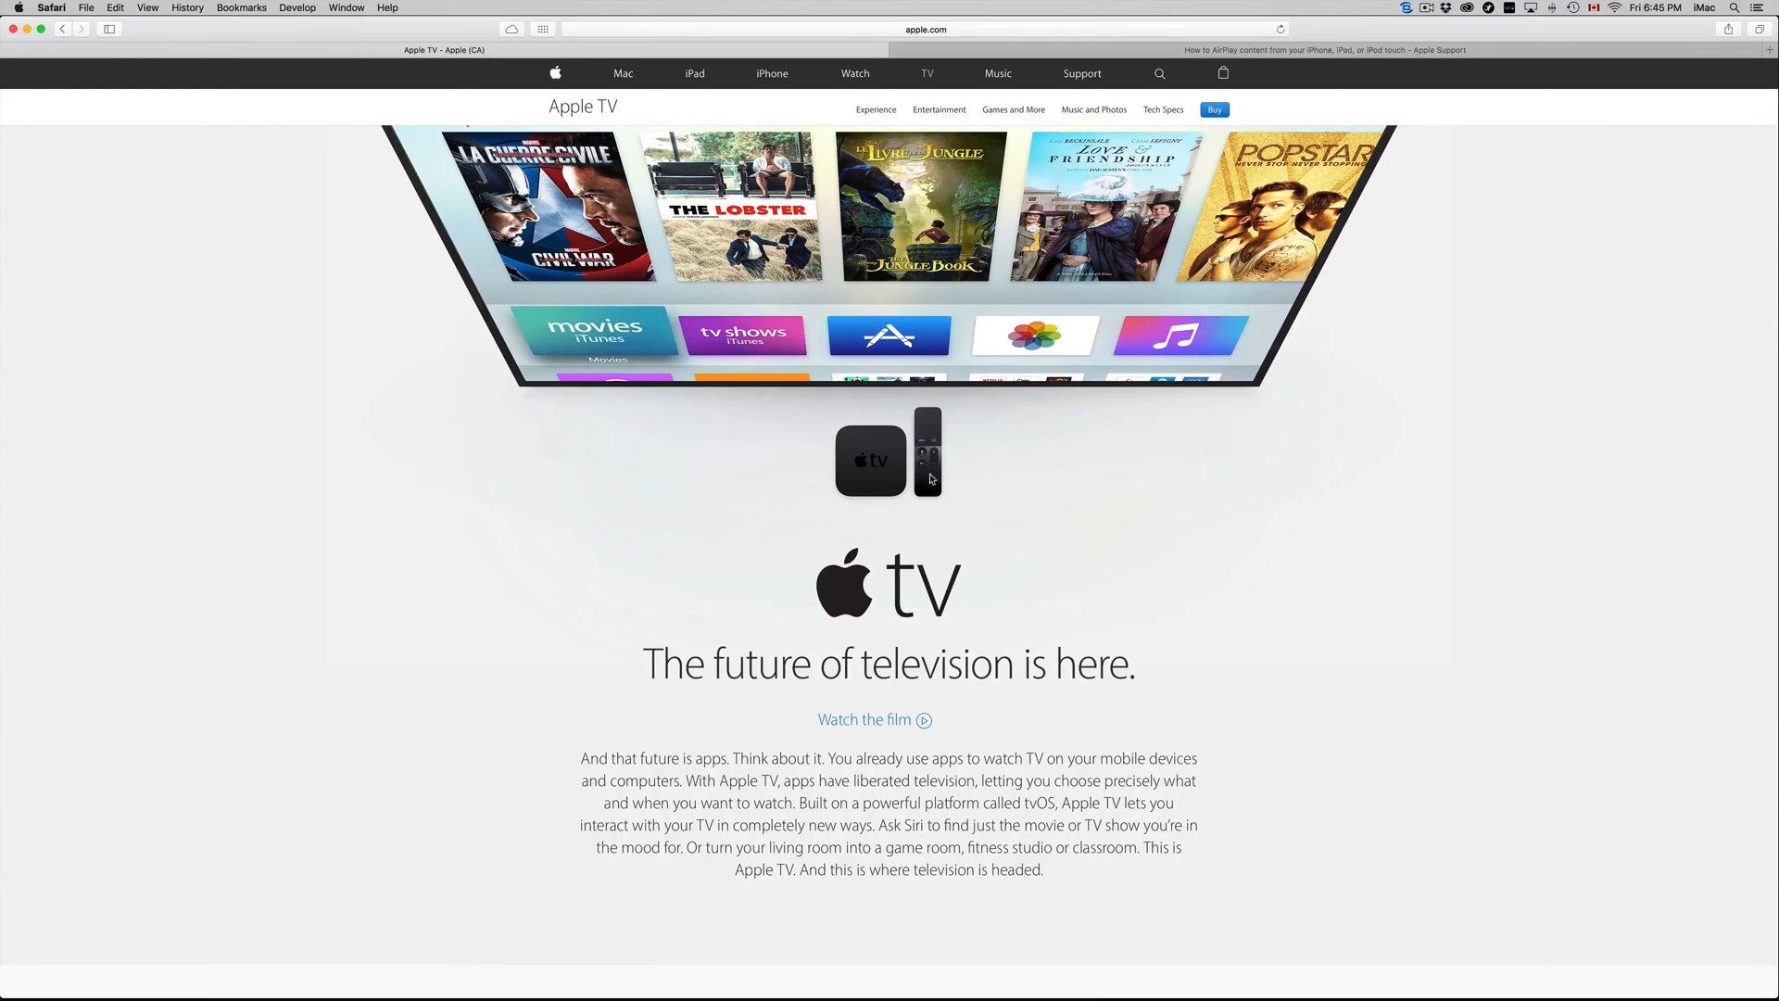
{"action": "mouse_move", "coordinate": [887, 457]}
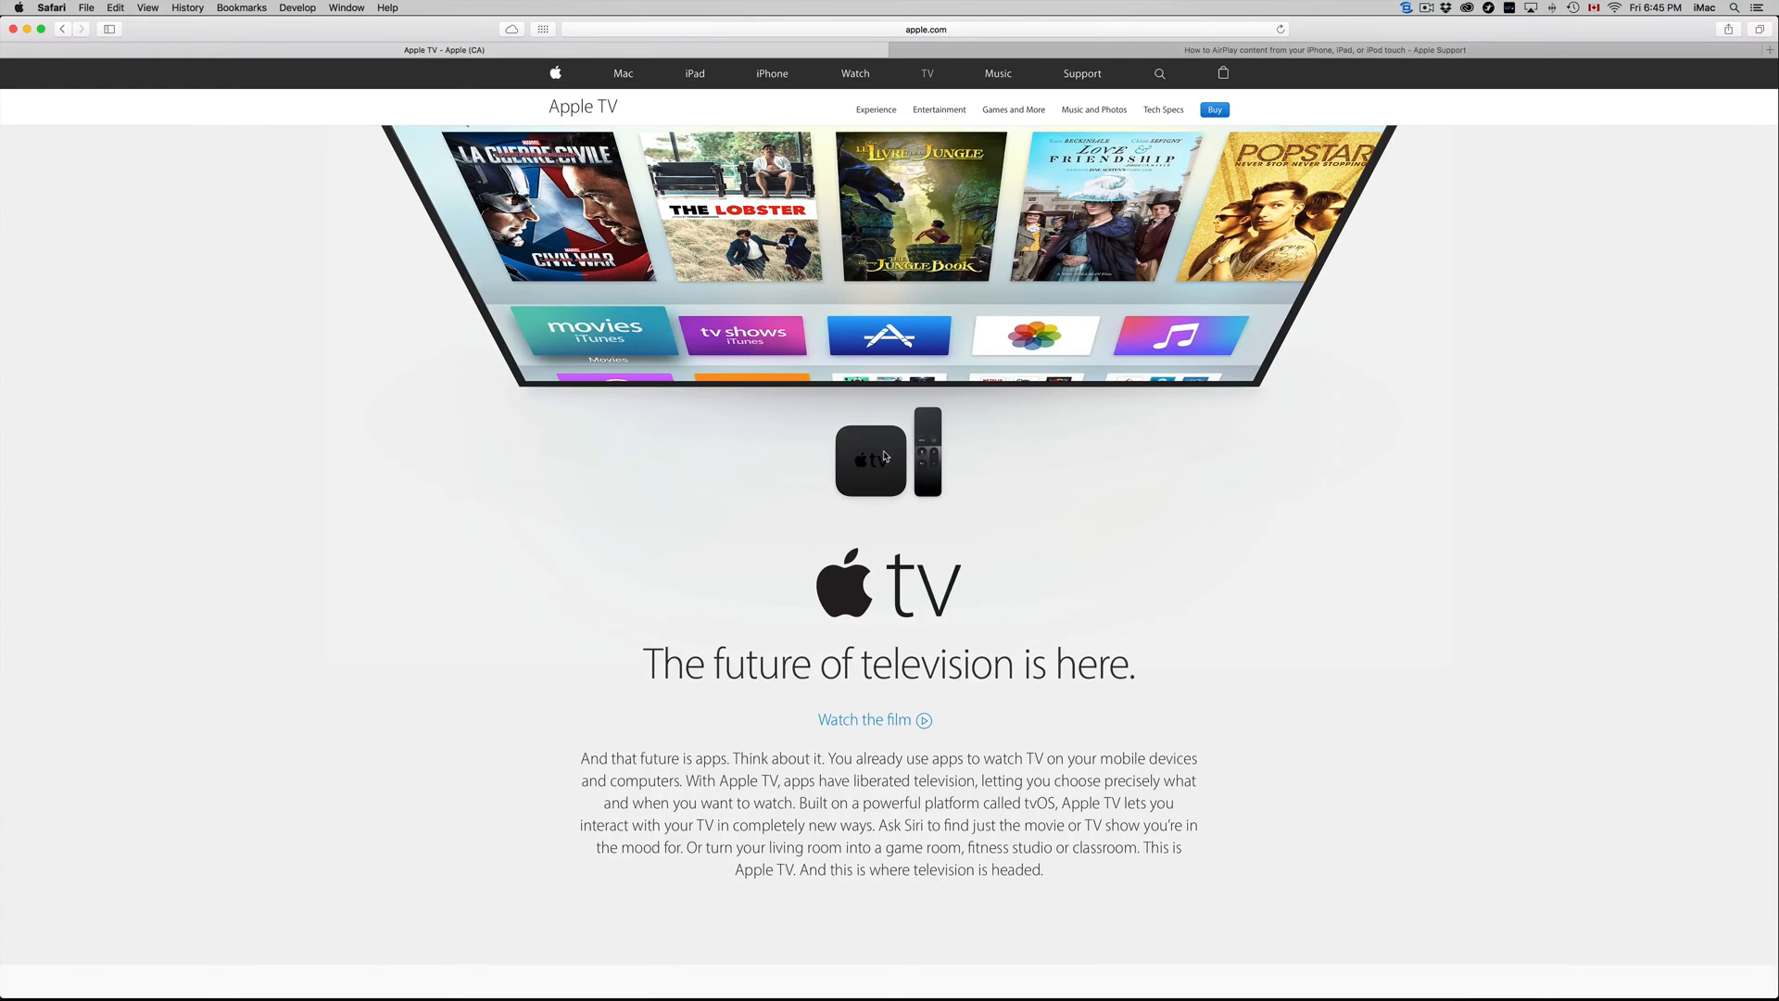
Scroll the Apple TV page from the hero image down to the pricing section
{"action": "scroll", "scroll_direction": "down", "scroll_amount": 3}
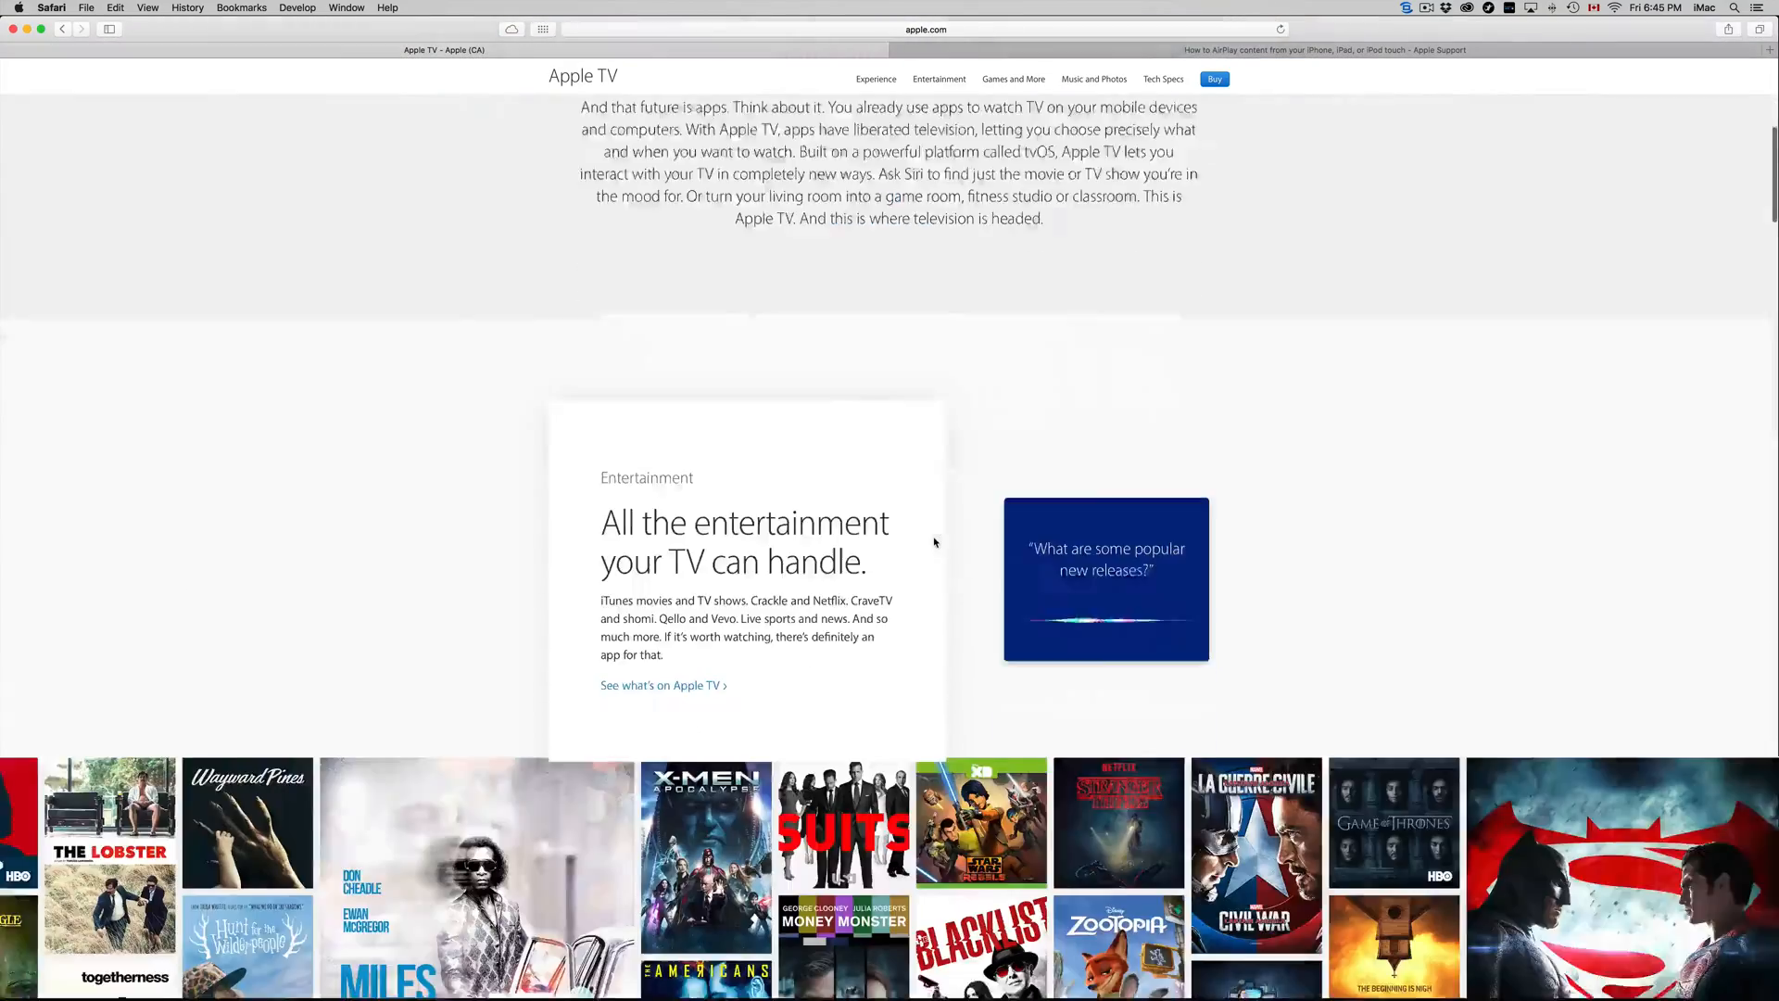
{"action": "scroll", "scroll_direction": "down", "scroll_amount": 3}
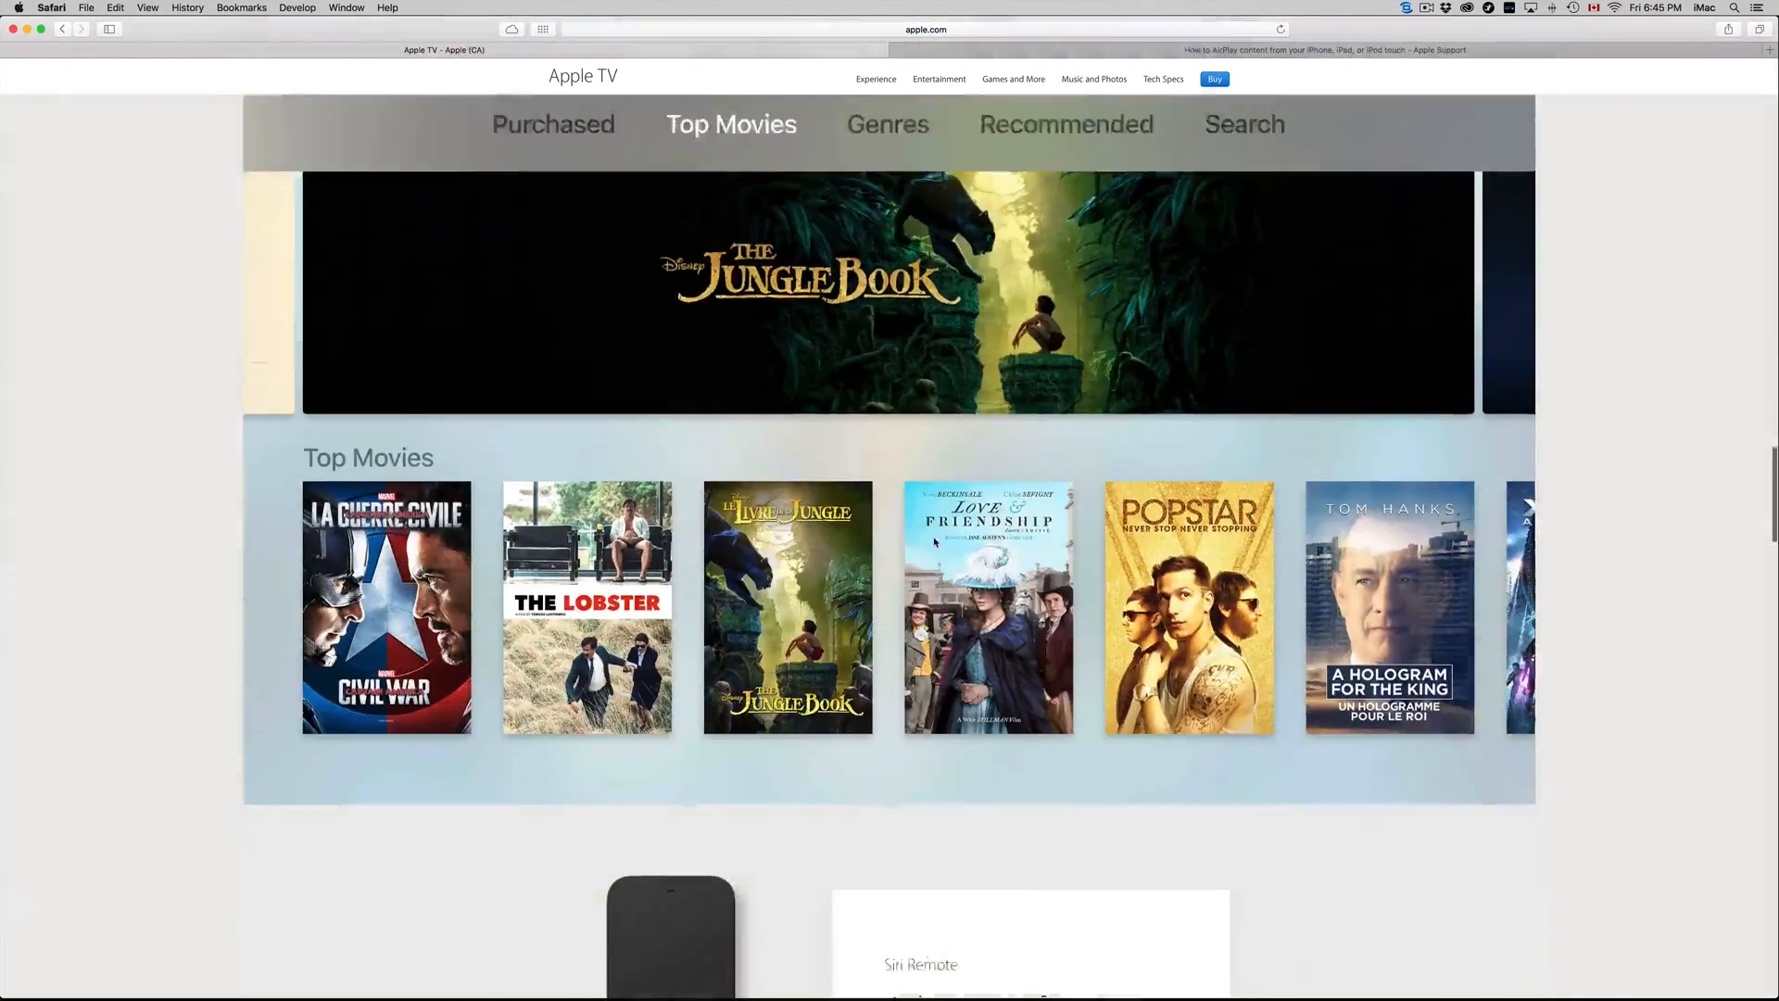
{"action": "scroll", "scroll_direction": "down", "scroll_amount": 3}
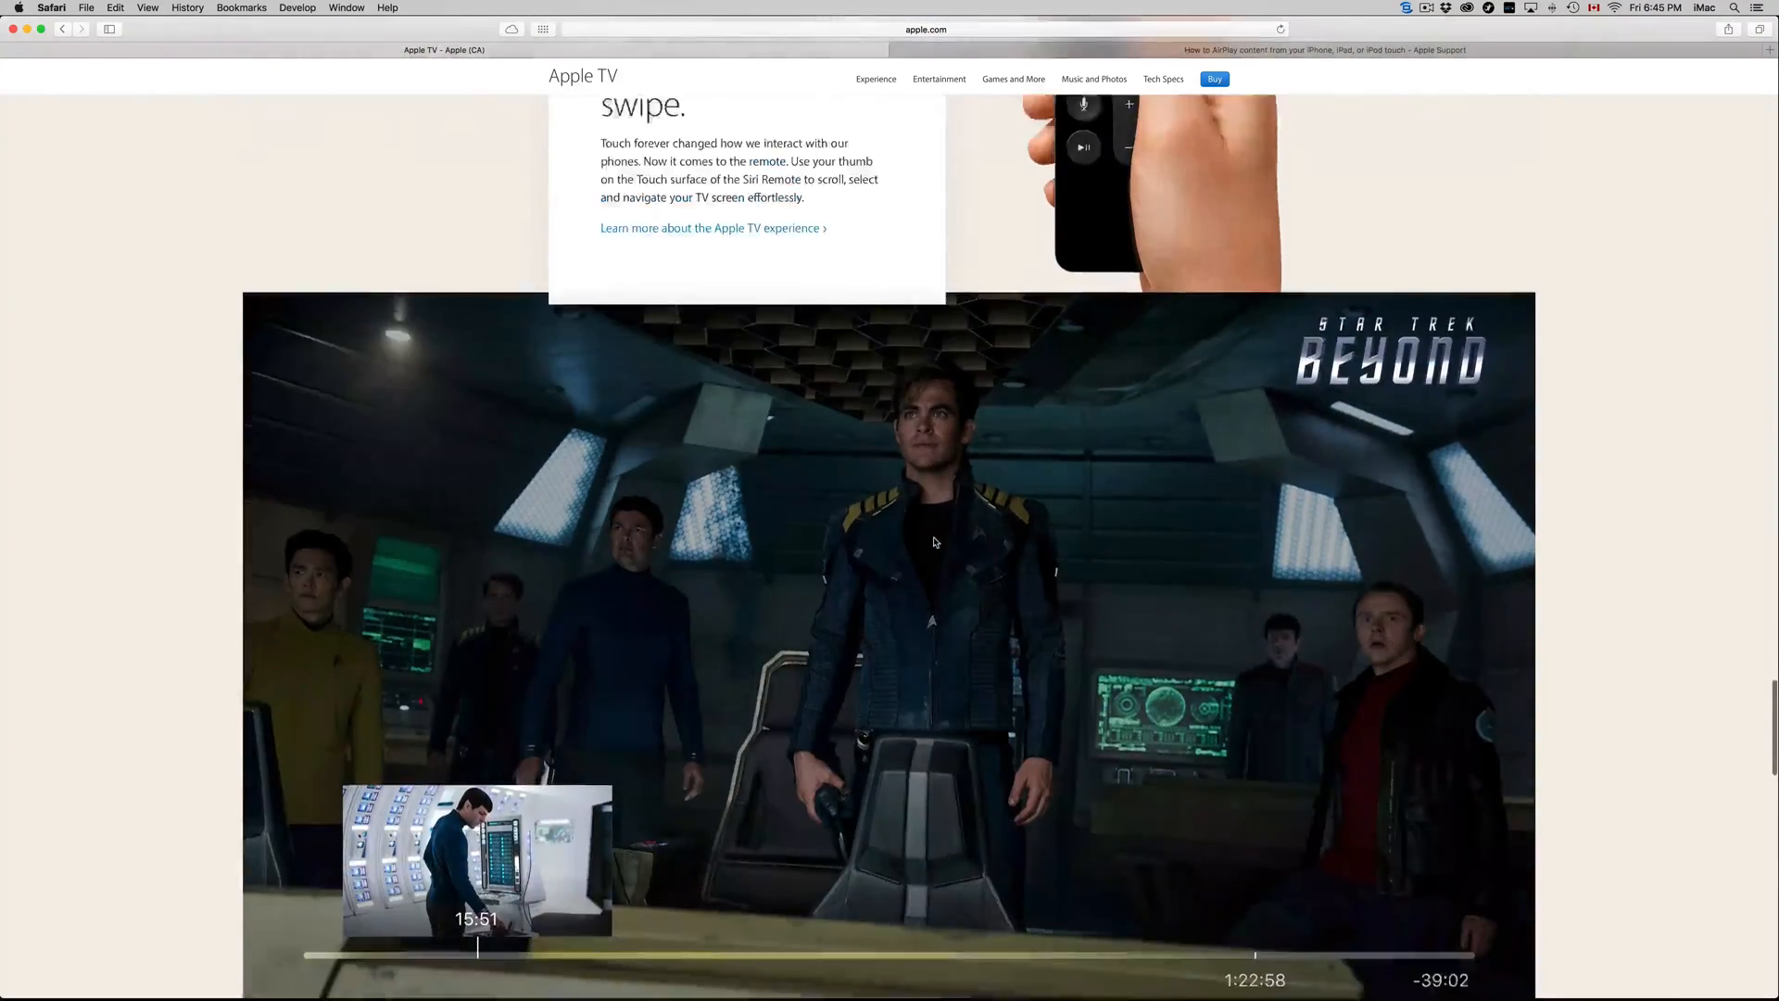
{"action": "scroll", "scroll_direction": "down", "scroll_amount": 3}
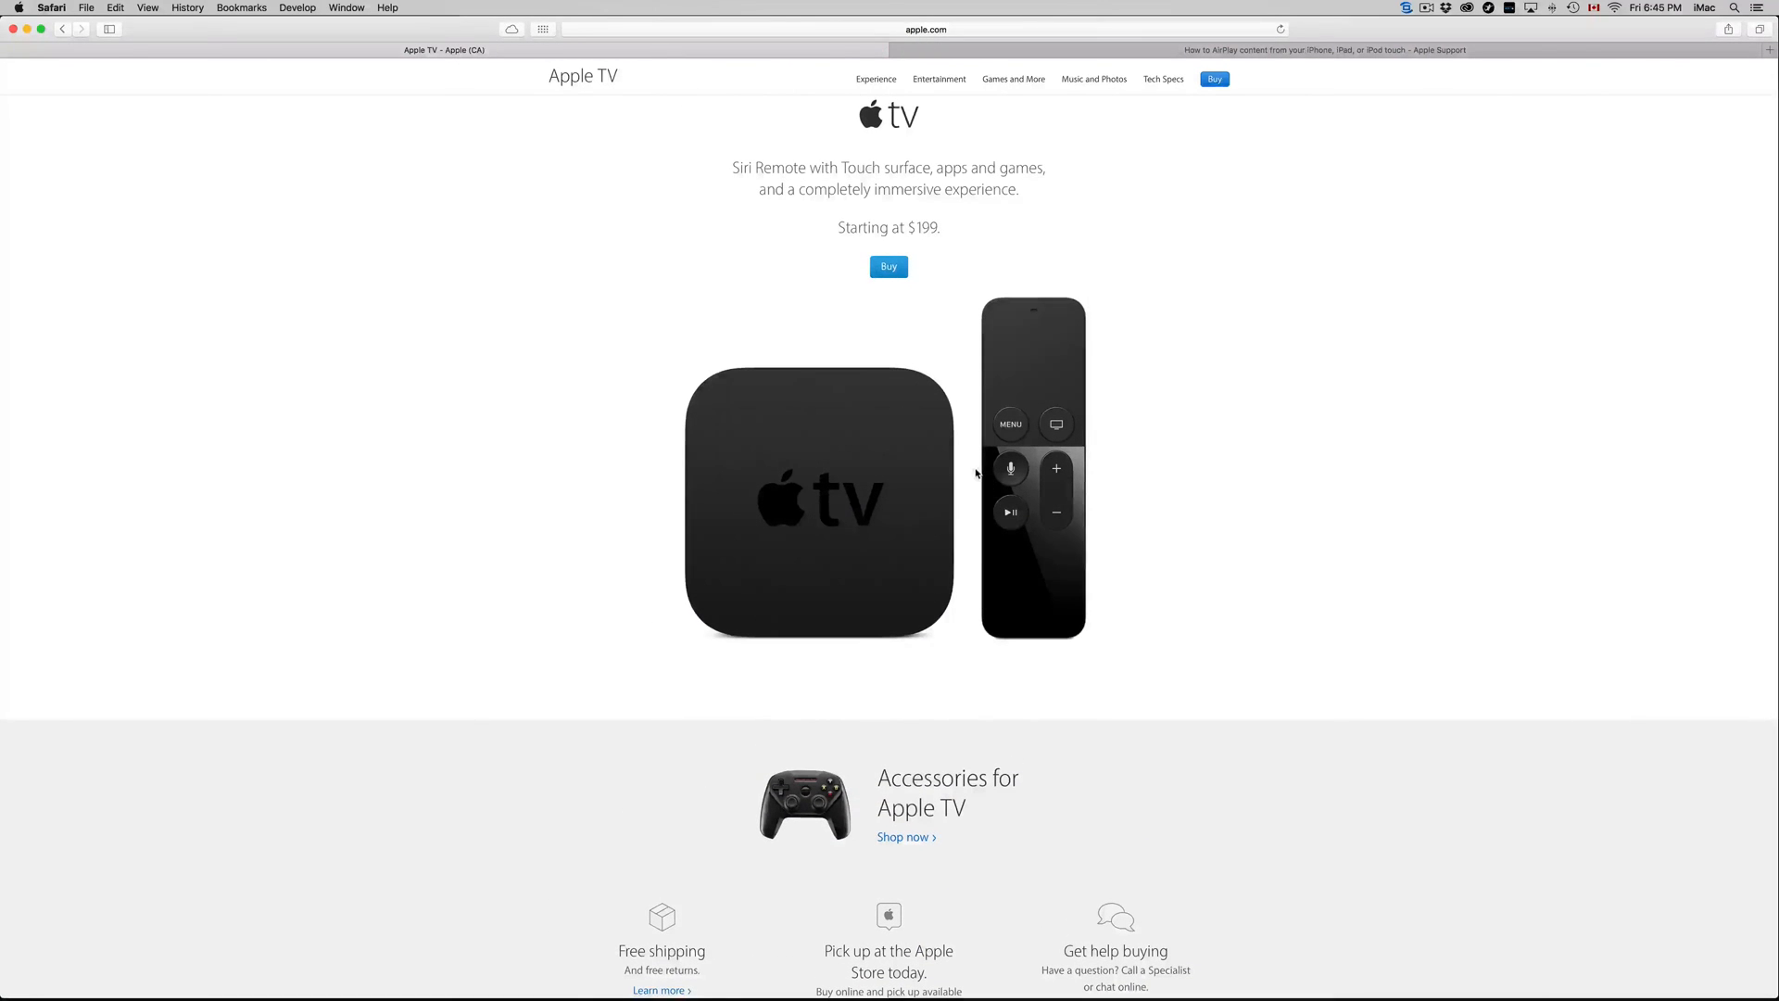
{"action": "mouse_move", "coordinate": [1301, 496]}
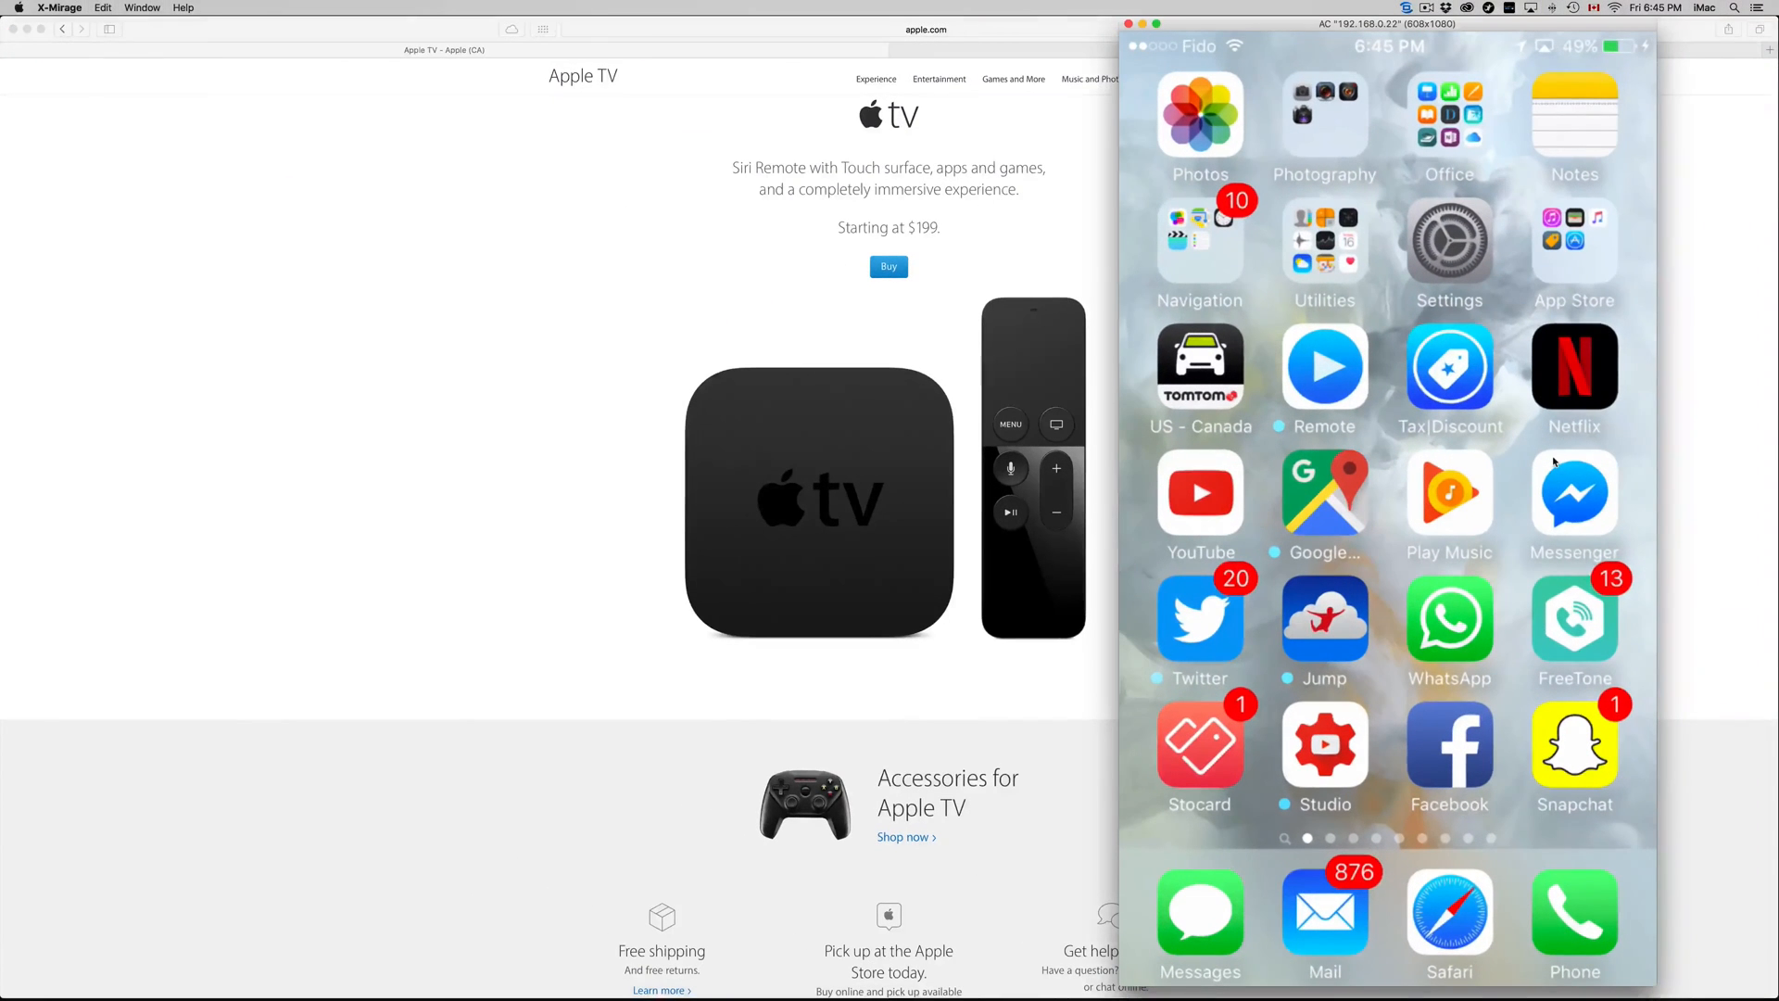
Swipe the mirrored iPhone home screen over to the second page of apps
{"action": "scroll", "scroll_direction": "left", "scroll_amount": 3}
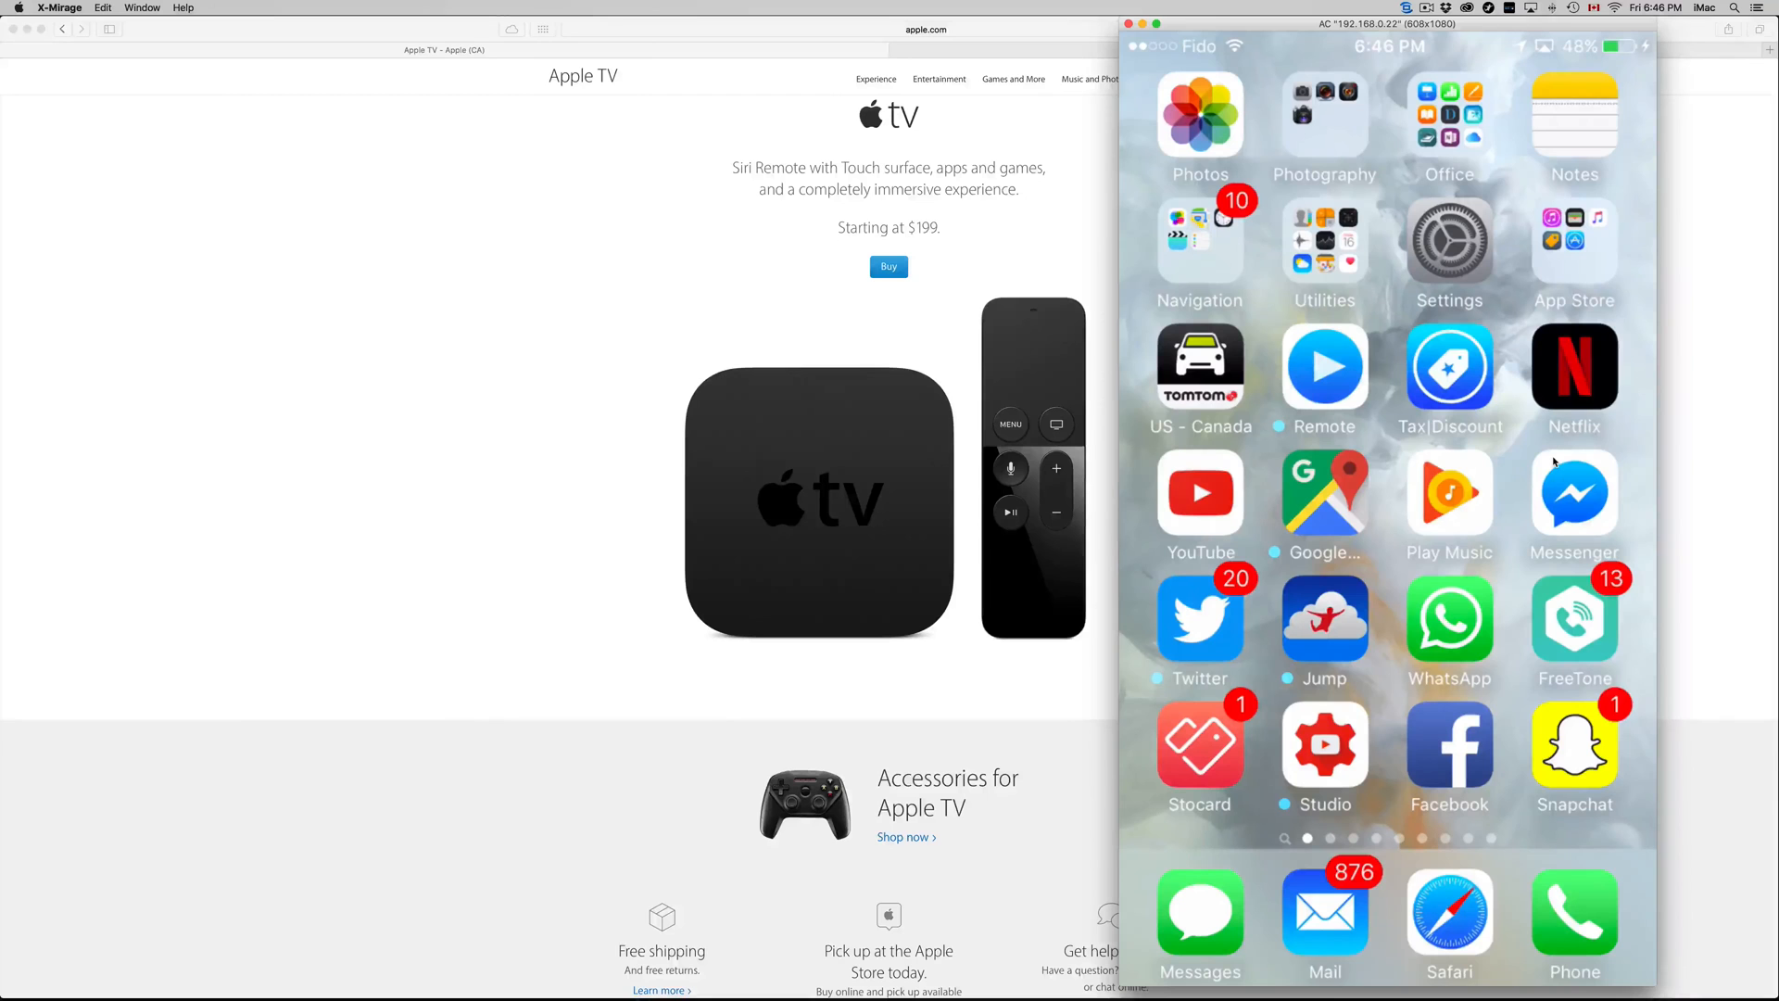
{"action": "scroll", "scroll_direction": "left", "scroll_amount": 3}
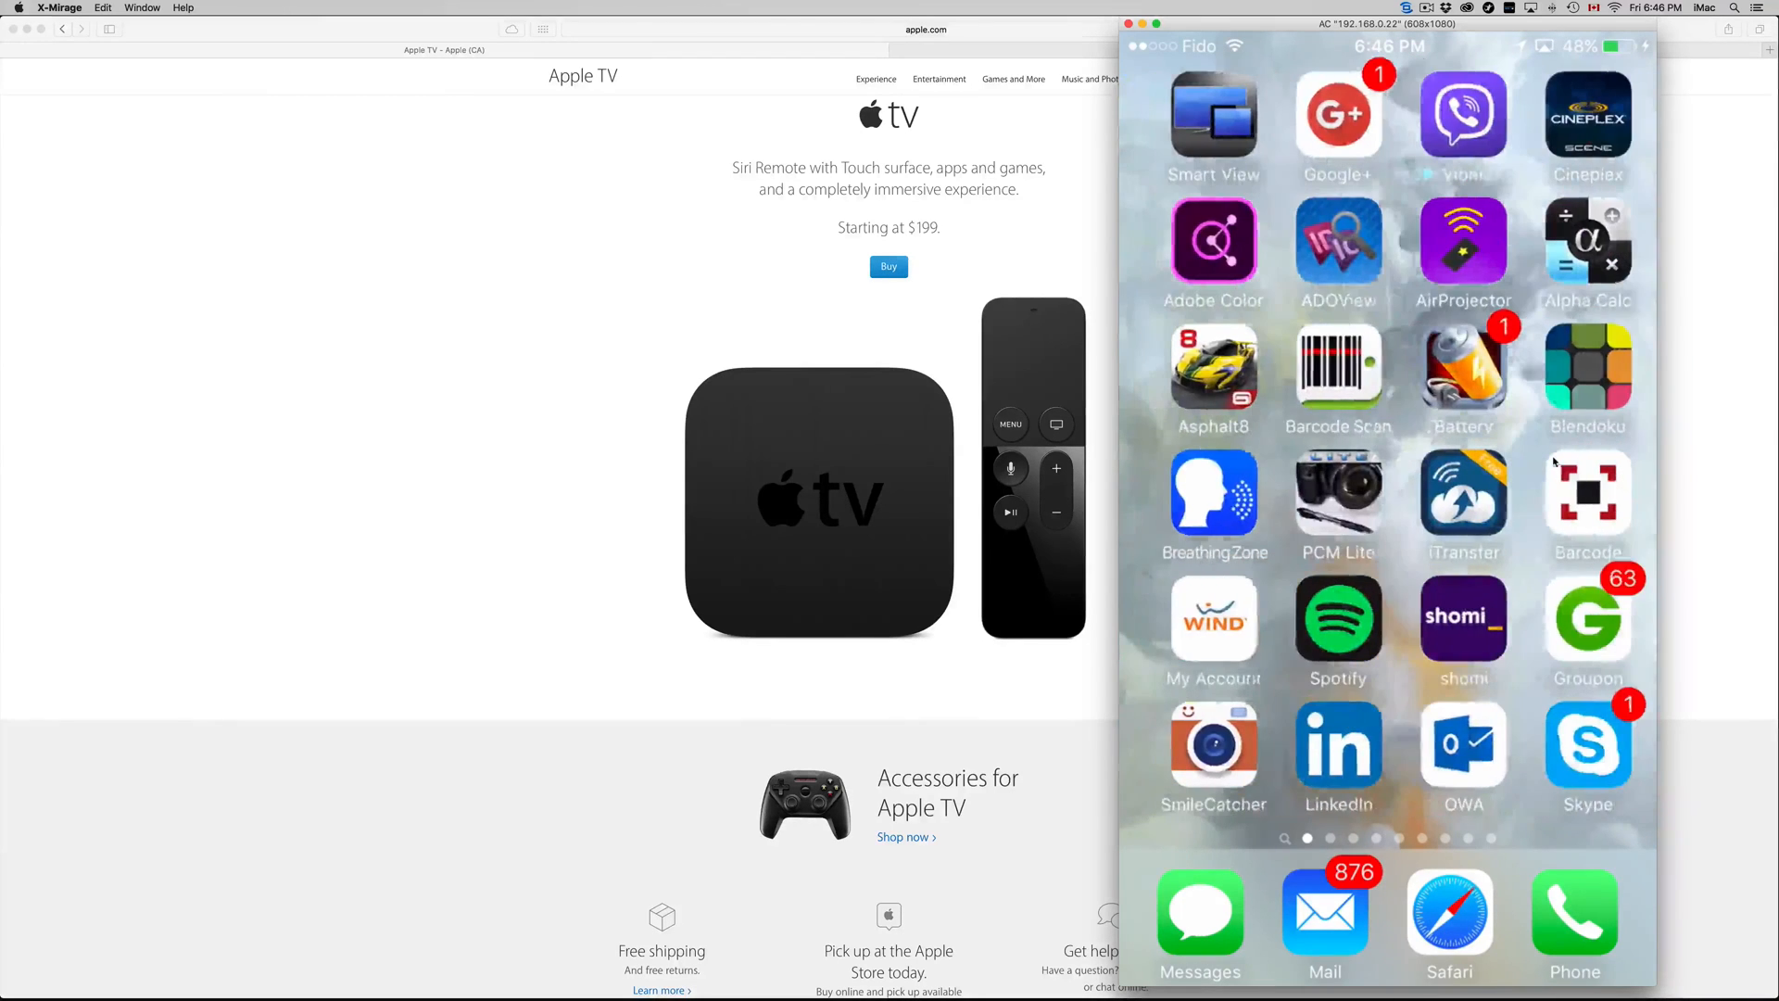